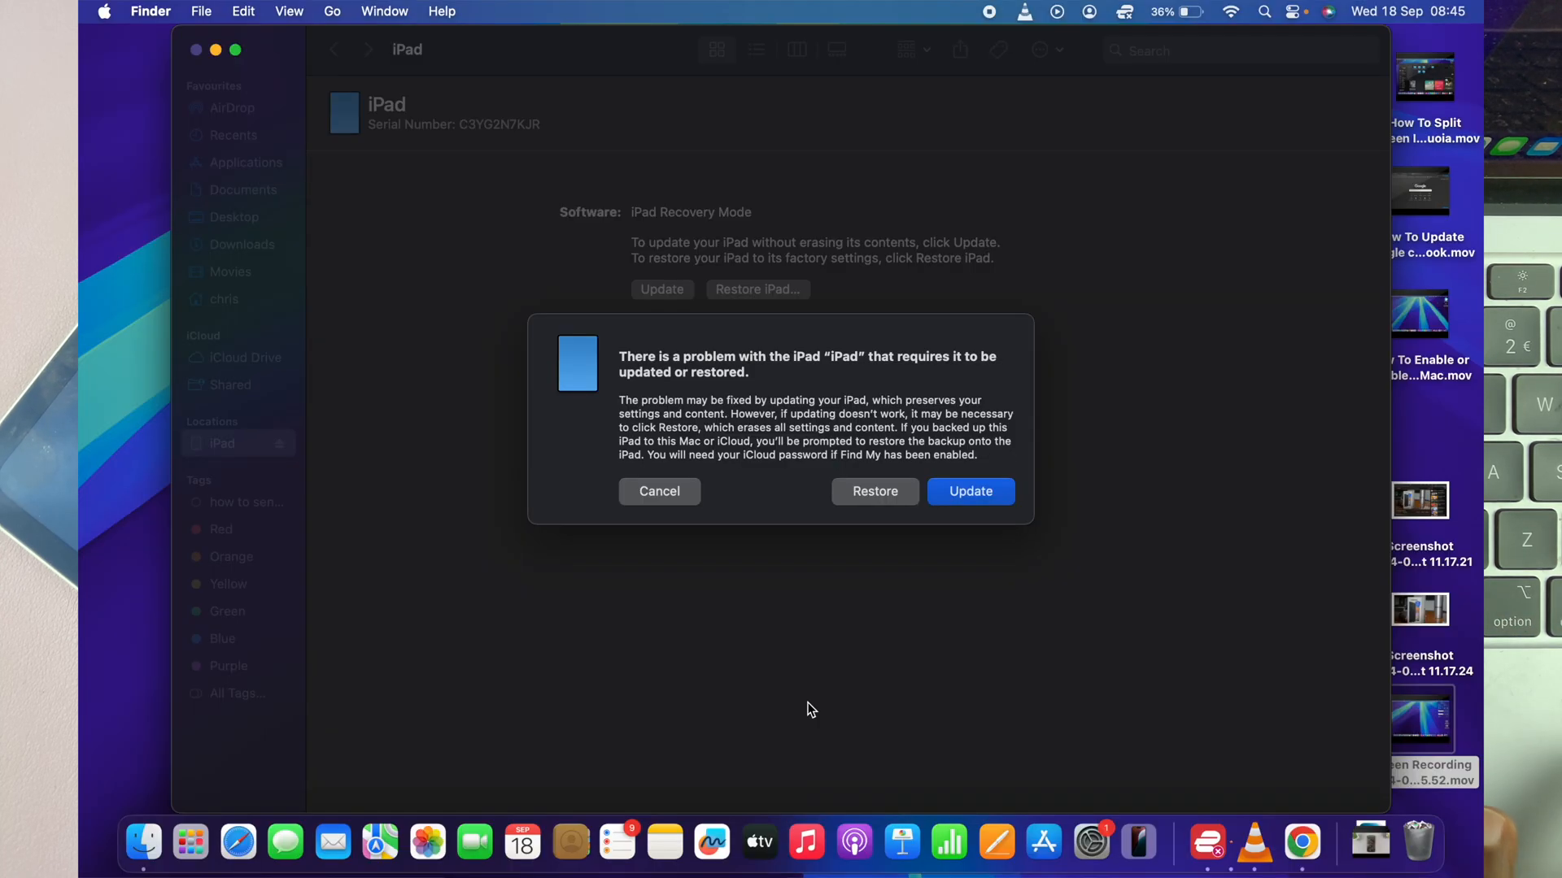
mouse_move(847, 638)
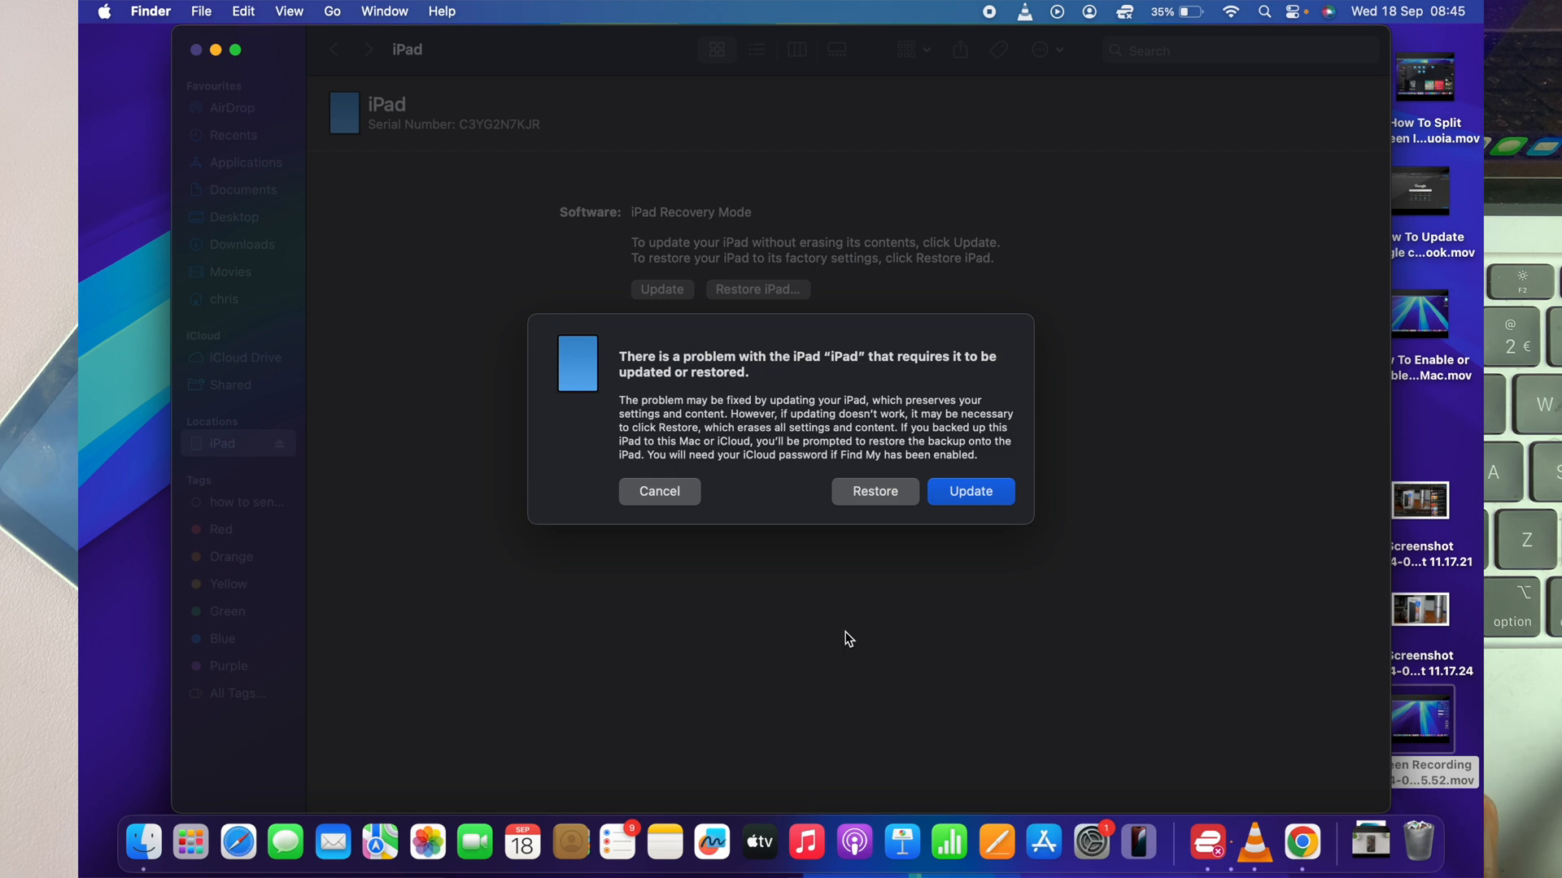
mouse_move(741, 537)
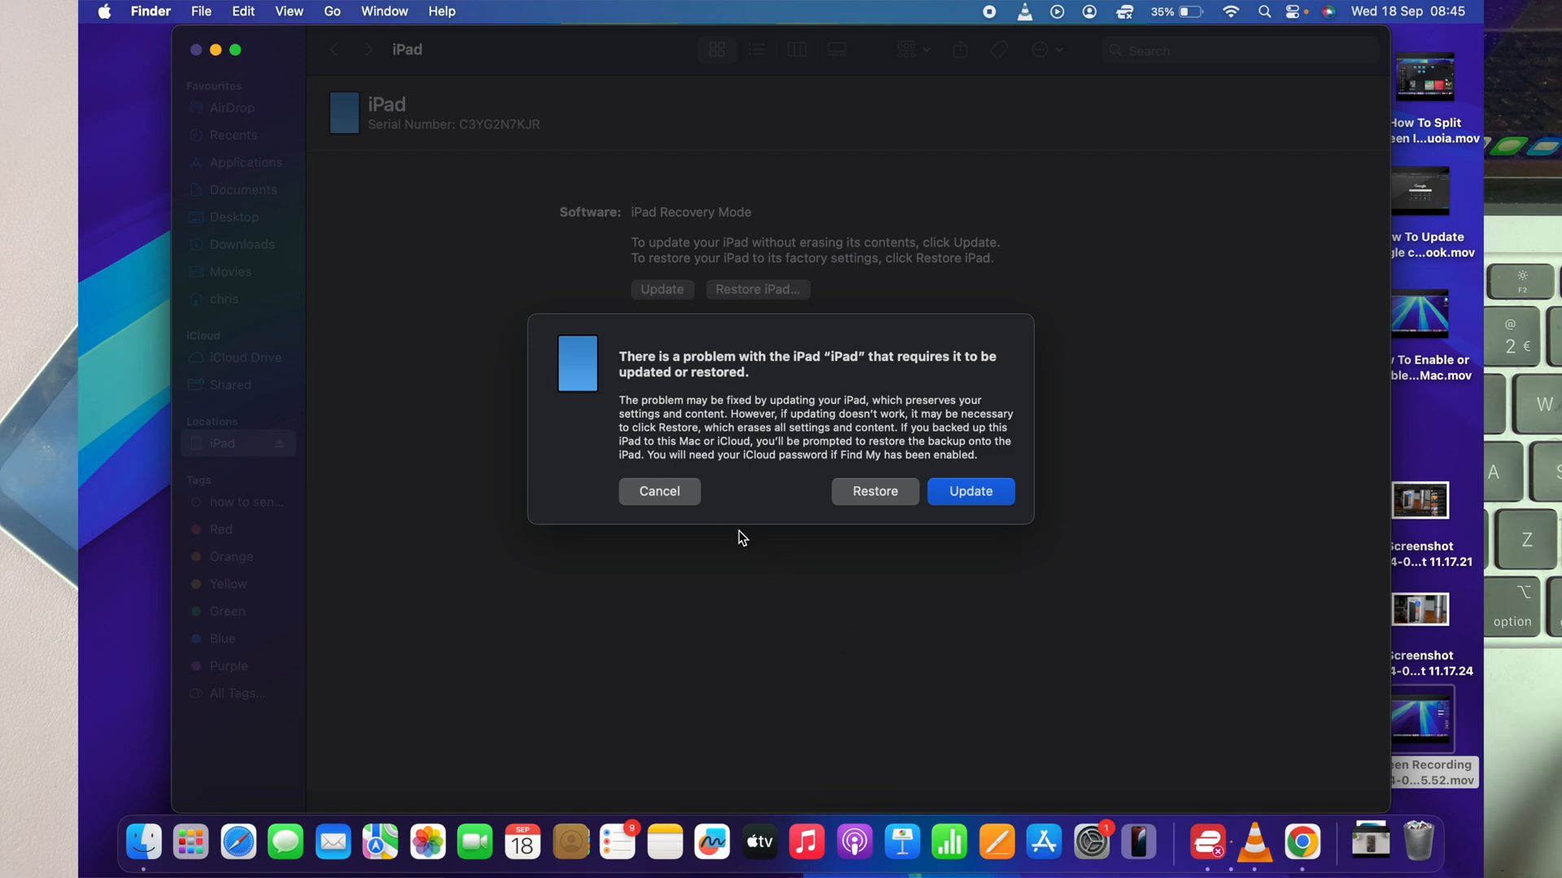
- Cancel the 'problem with the iPad' alert to reveal the Update and Restore options
left_click(658, 491)
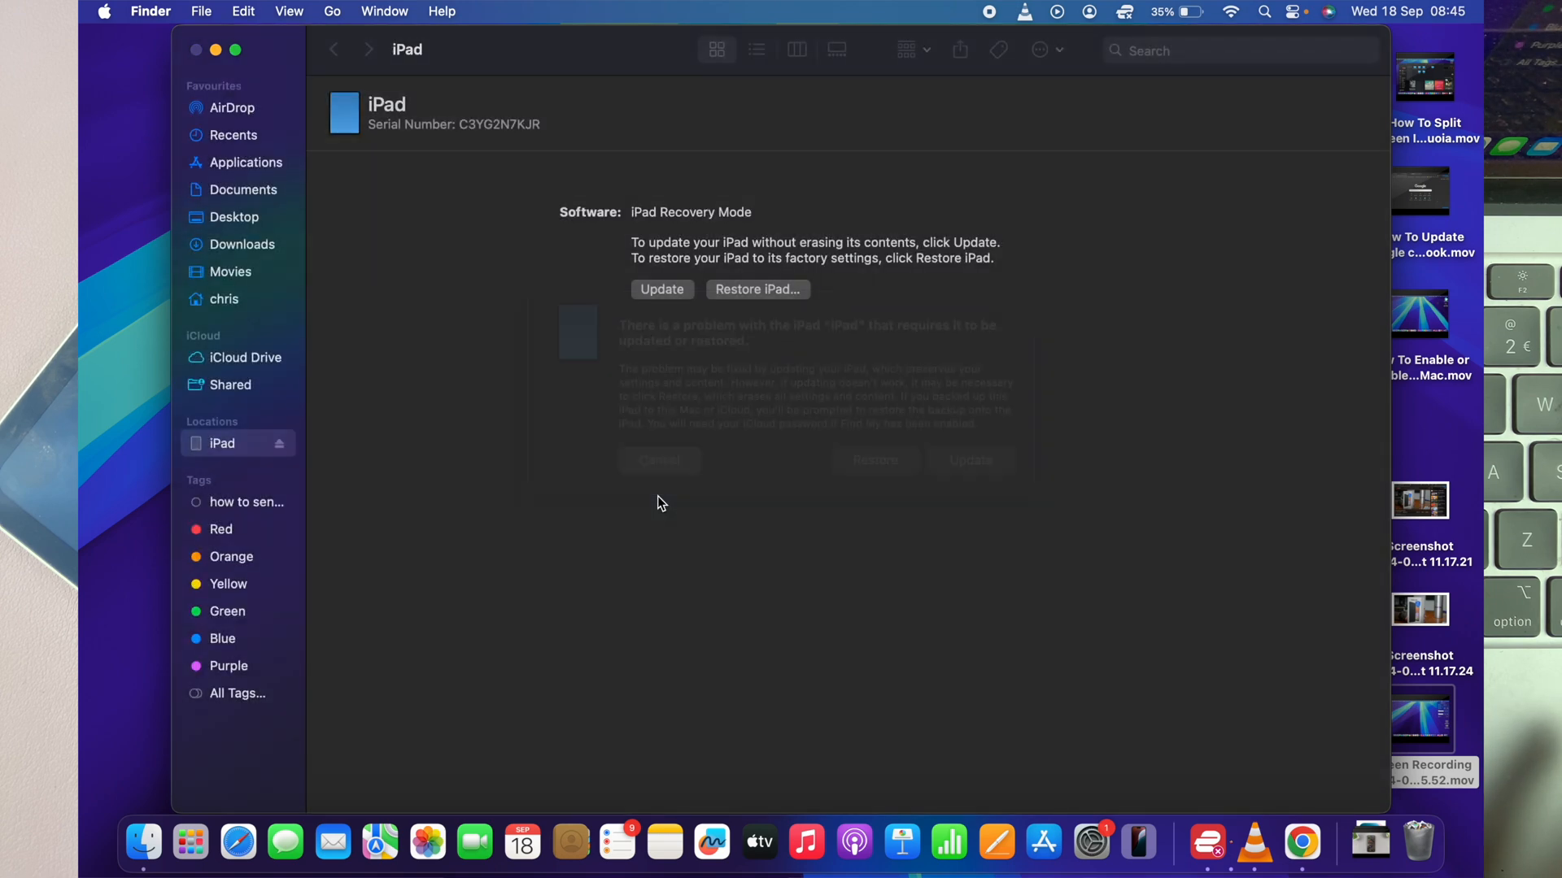